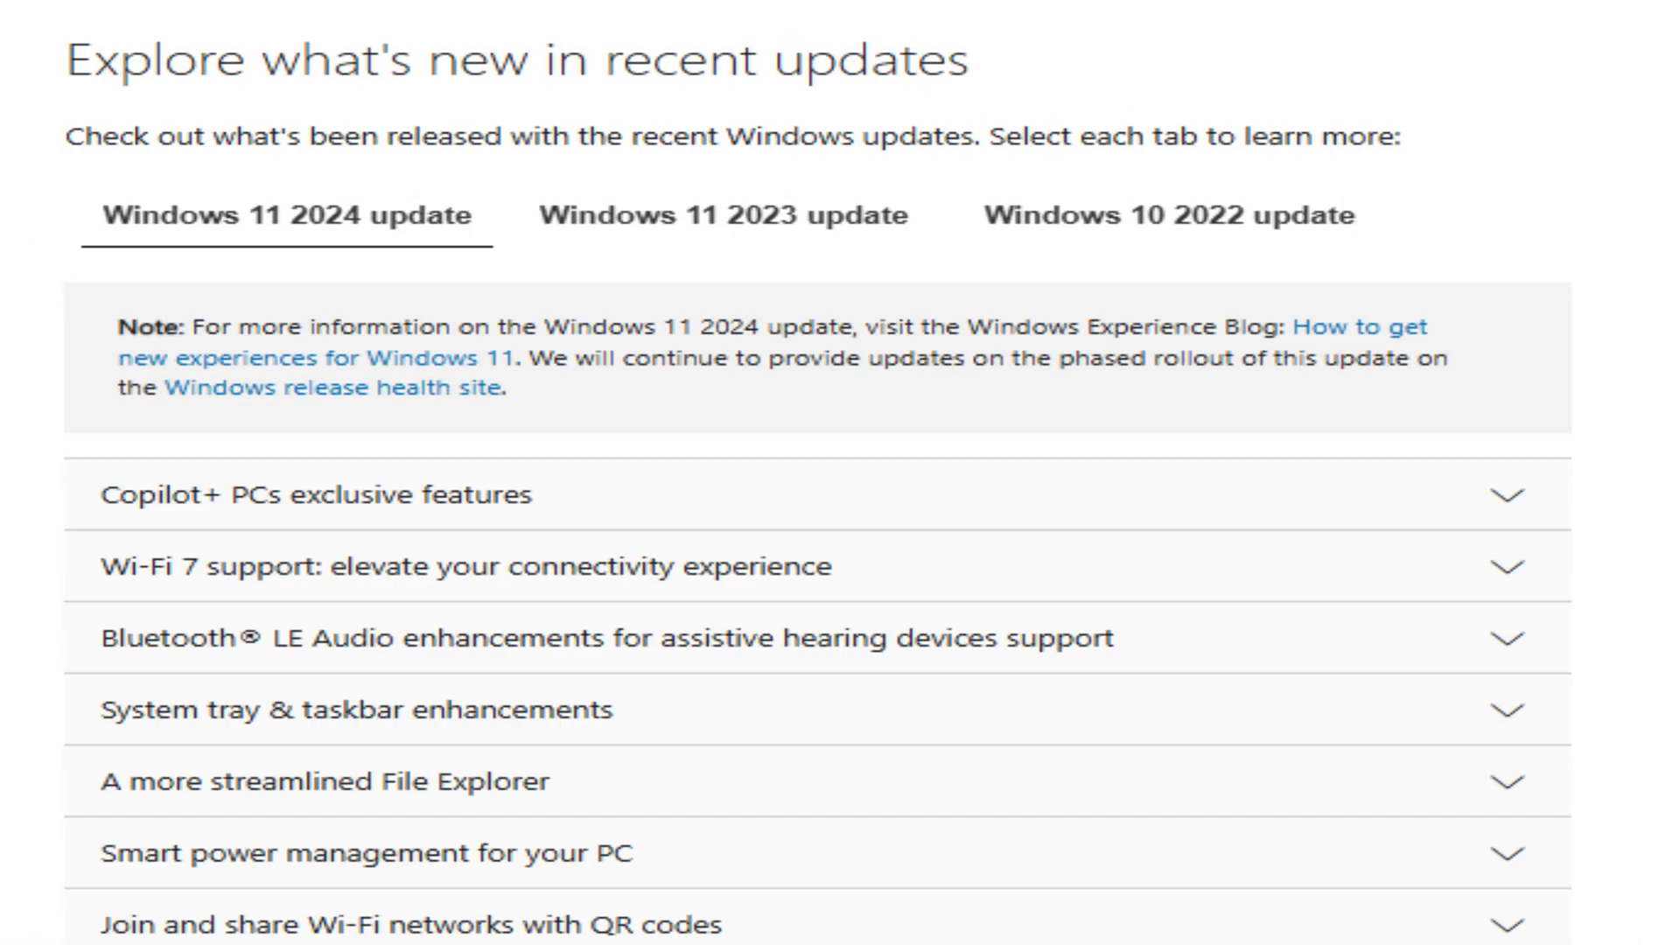
# Check for new Windows updates from the Windows Update page.
pyautogui.scroll(-3)
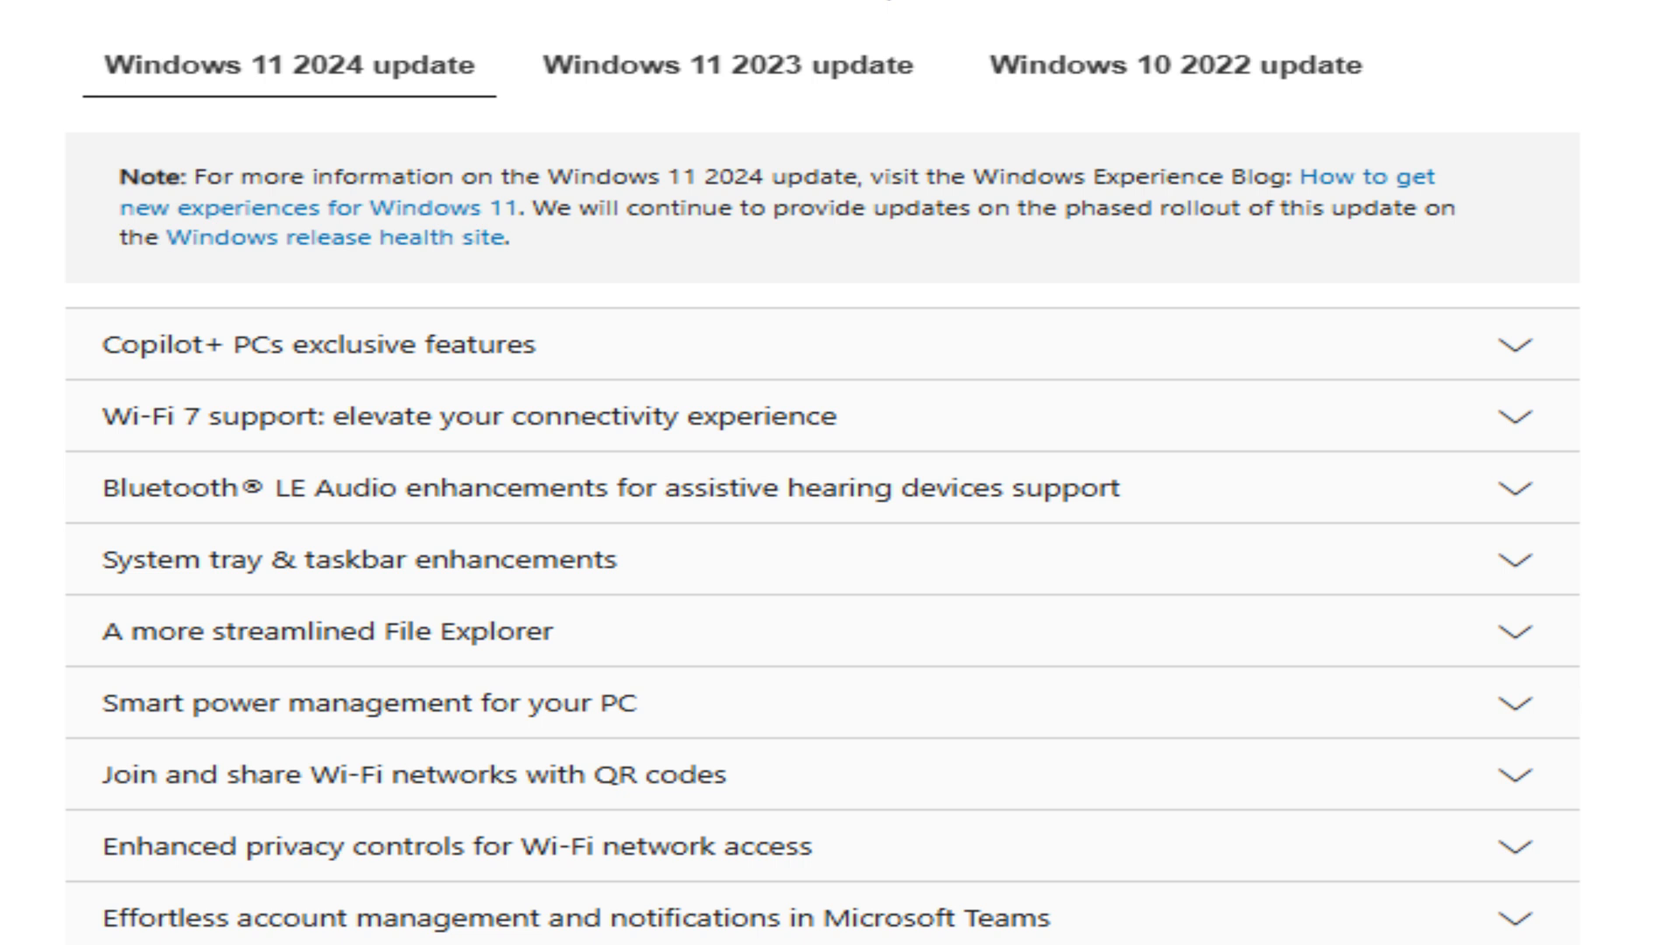
pyautogui.scroll(-3)
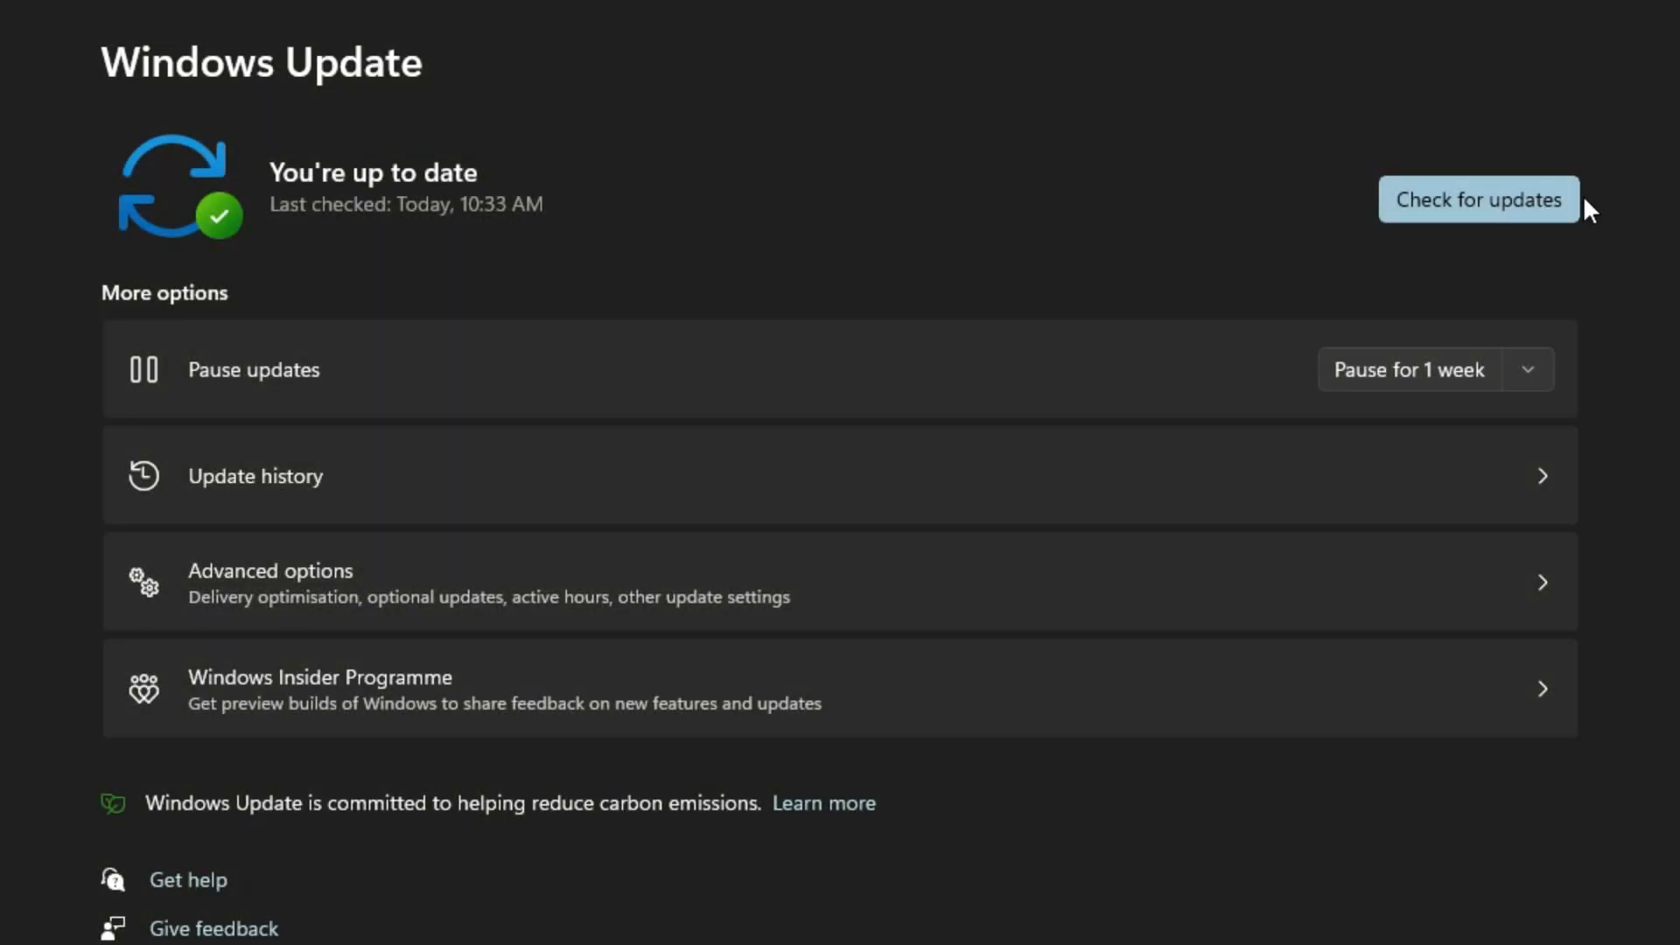
pyautogui.click(1478, 200)
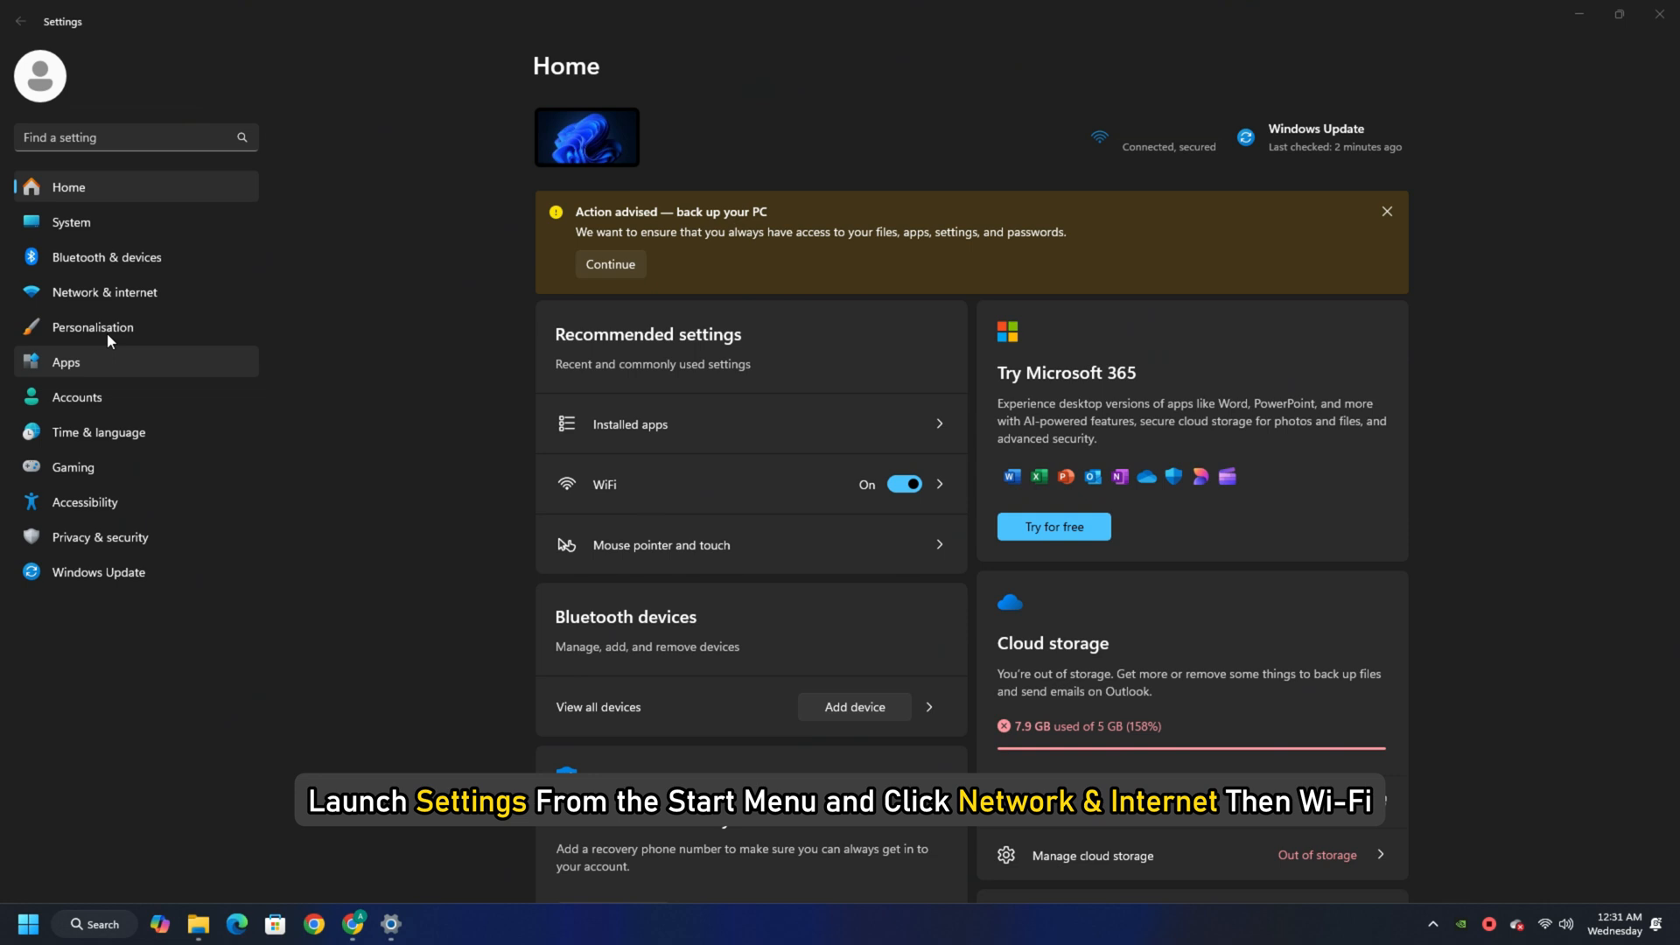
# Go to Network & internet Wi-Fi settings and toggle Wi-Fi off to reset the connection.
pyautogui.click(104, 291)
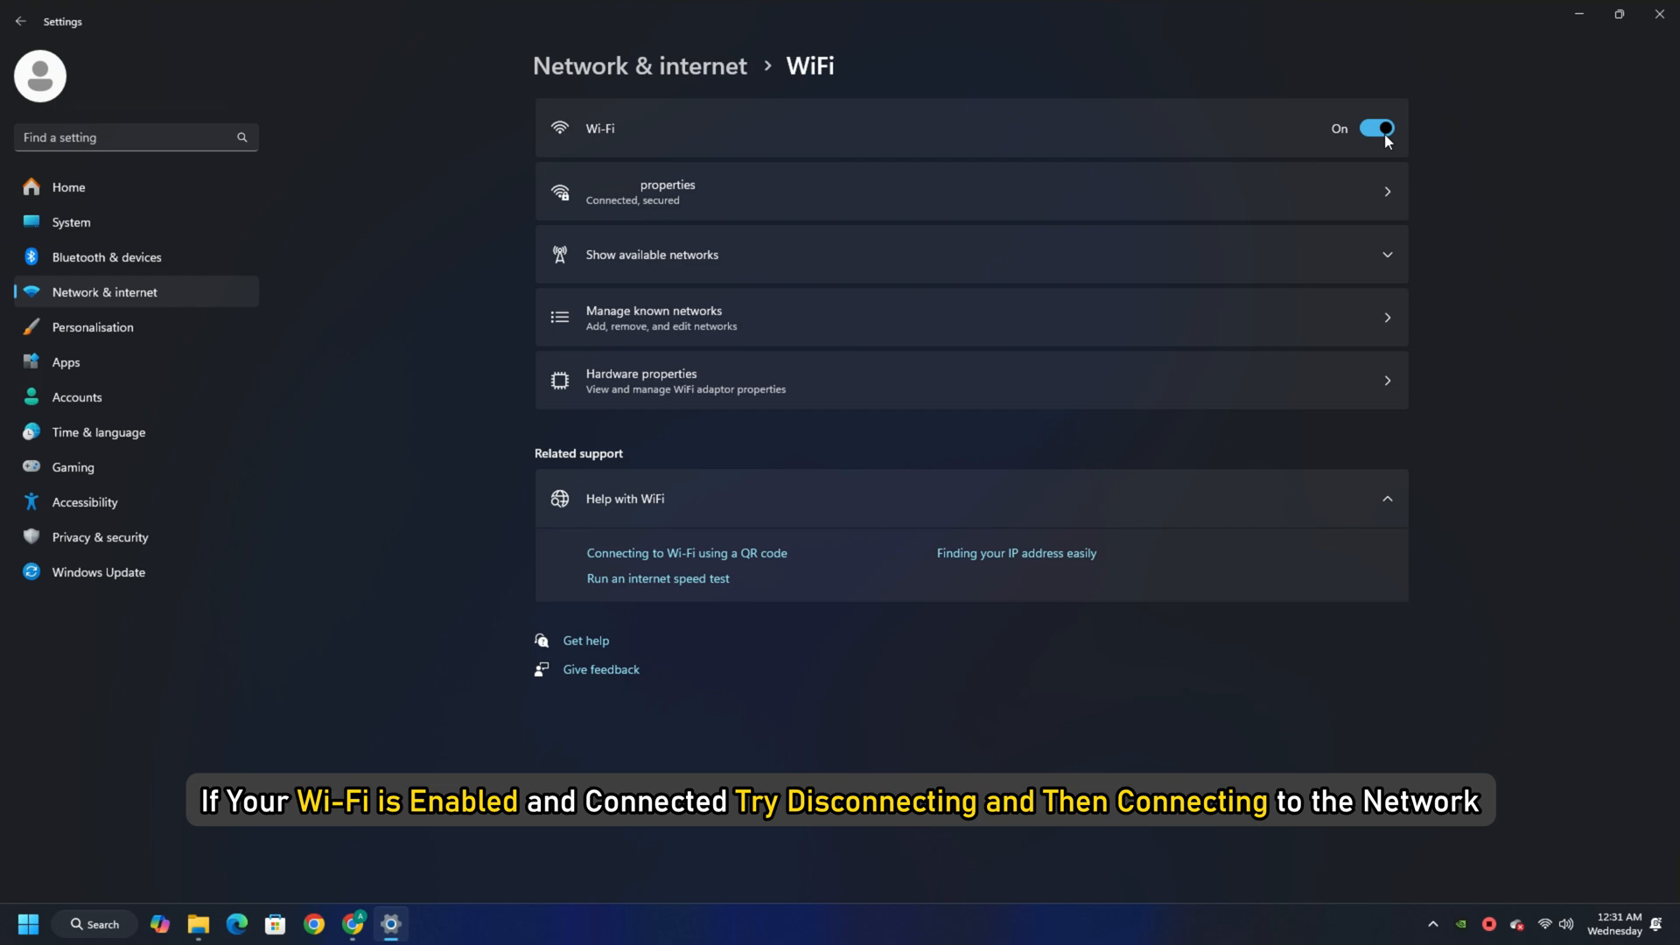
pyautogui.click(1379, 128)
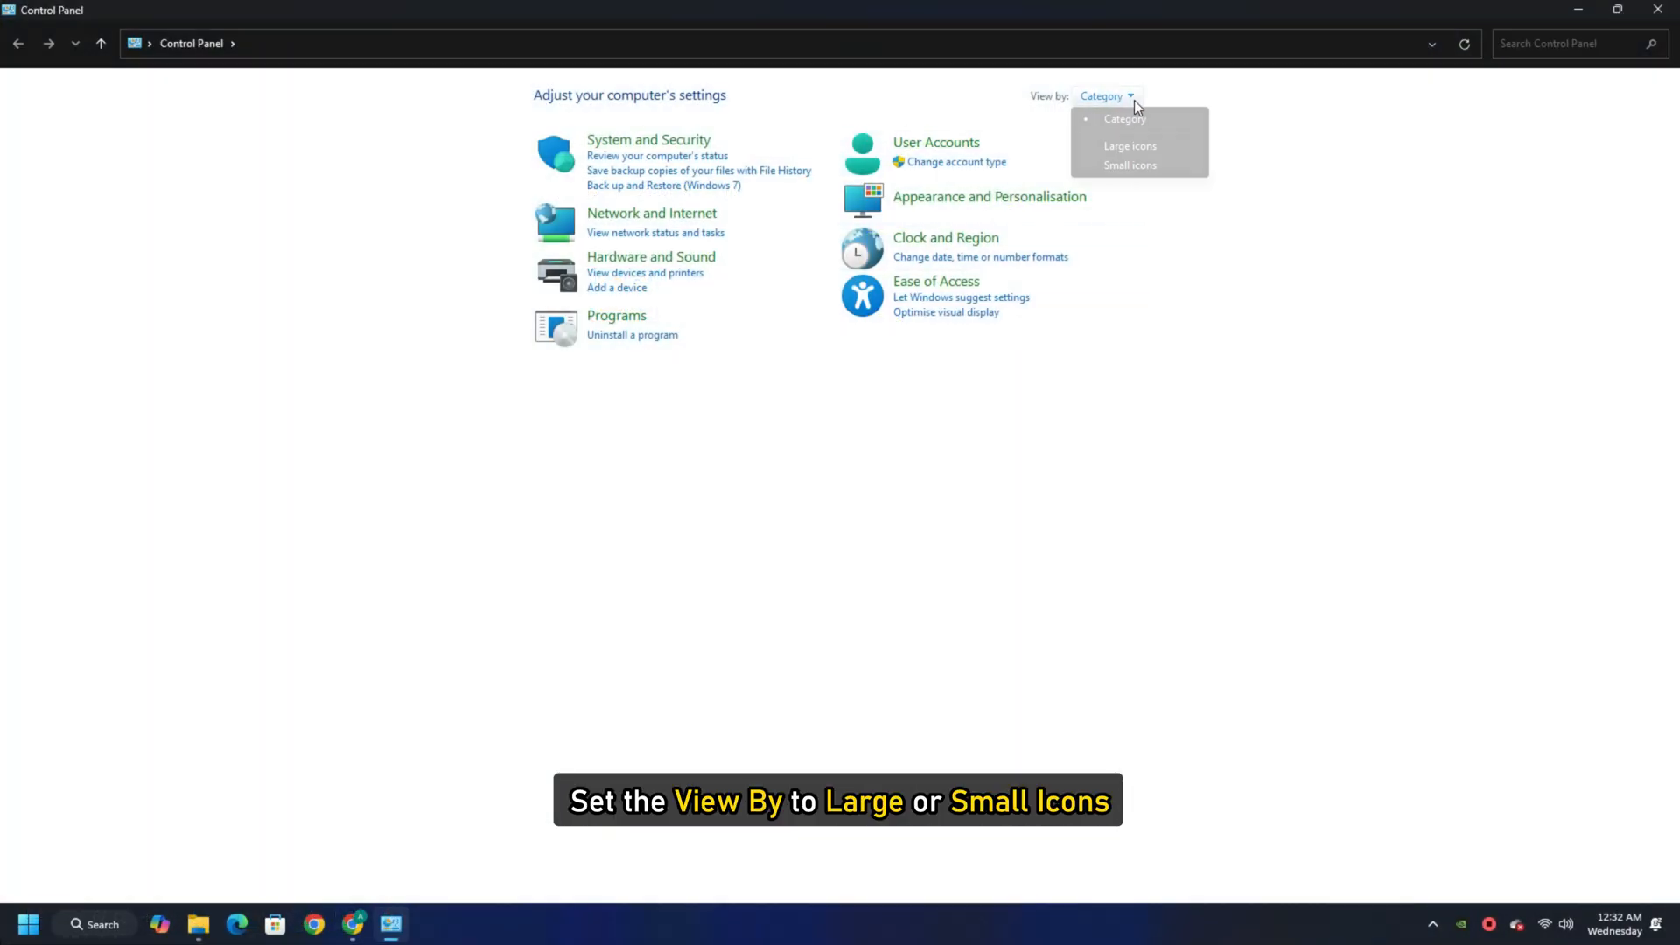
# View Control Panel as large icons and reach Change adapter settings via Network and Sharing Centre.
pyautogui.click(1129, 146)
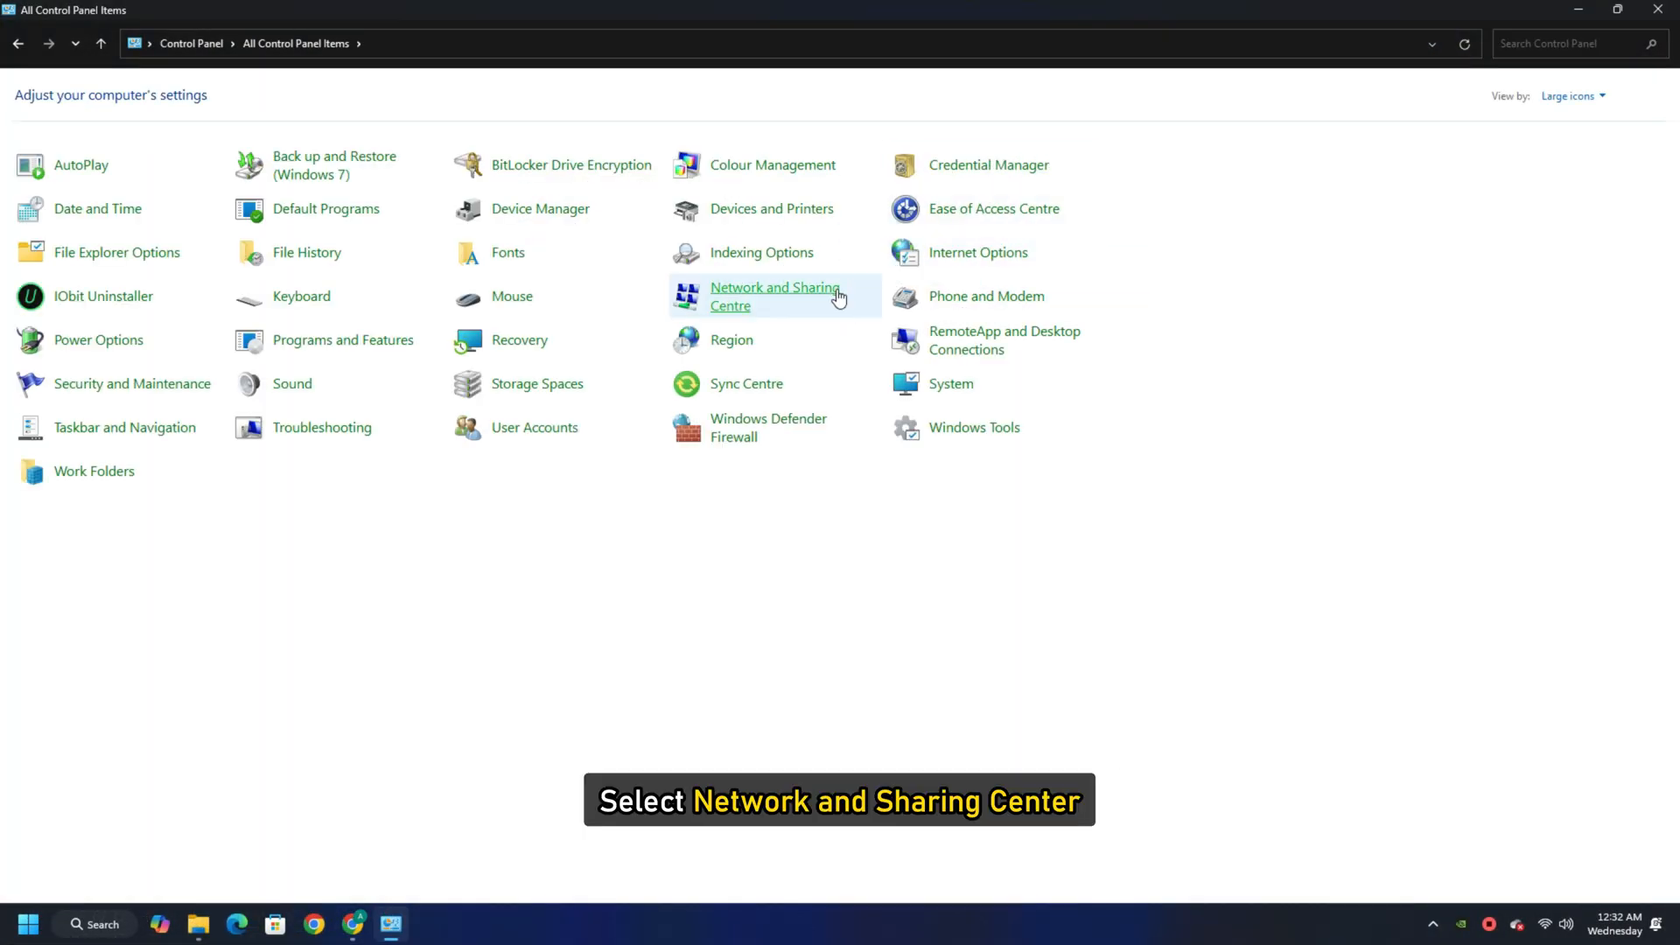
pyautogui.click(774, 296)
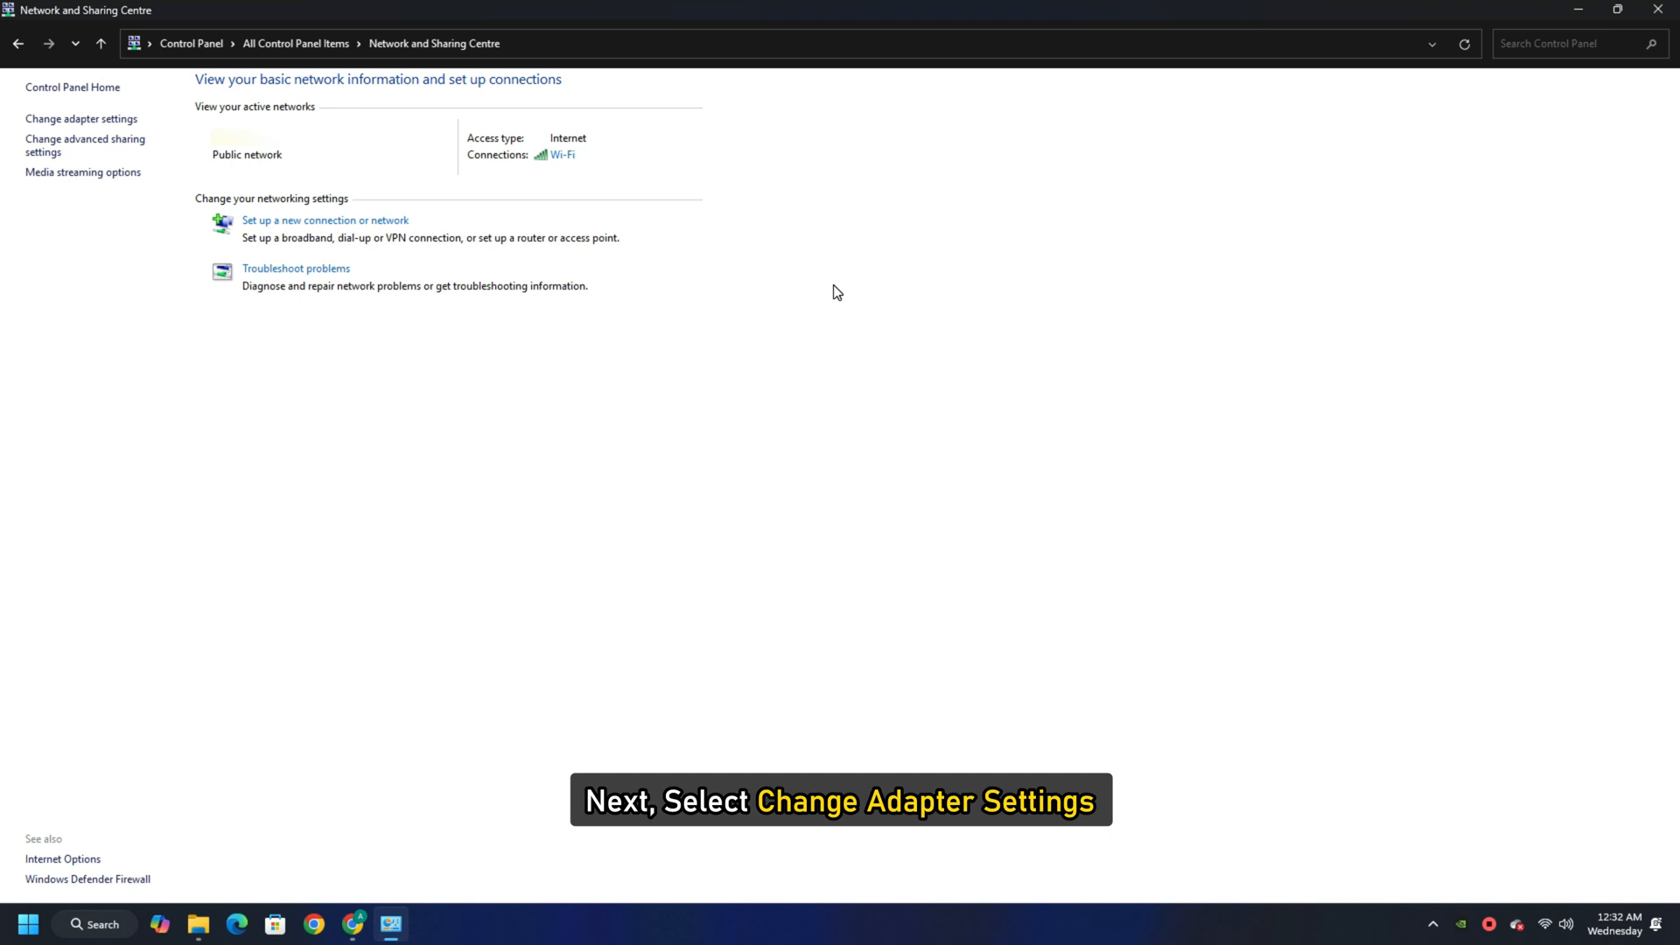
pyautogui.moveTo(81, 119)
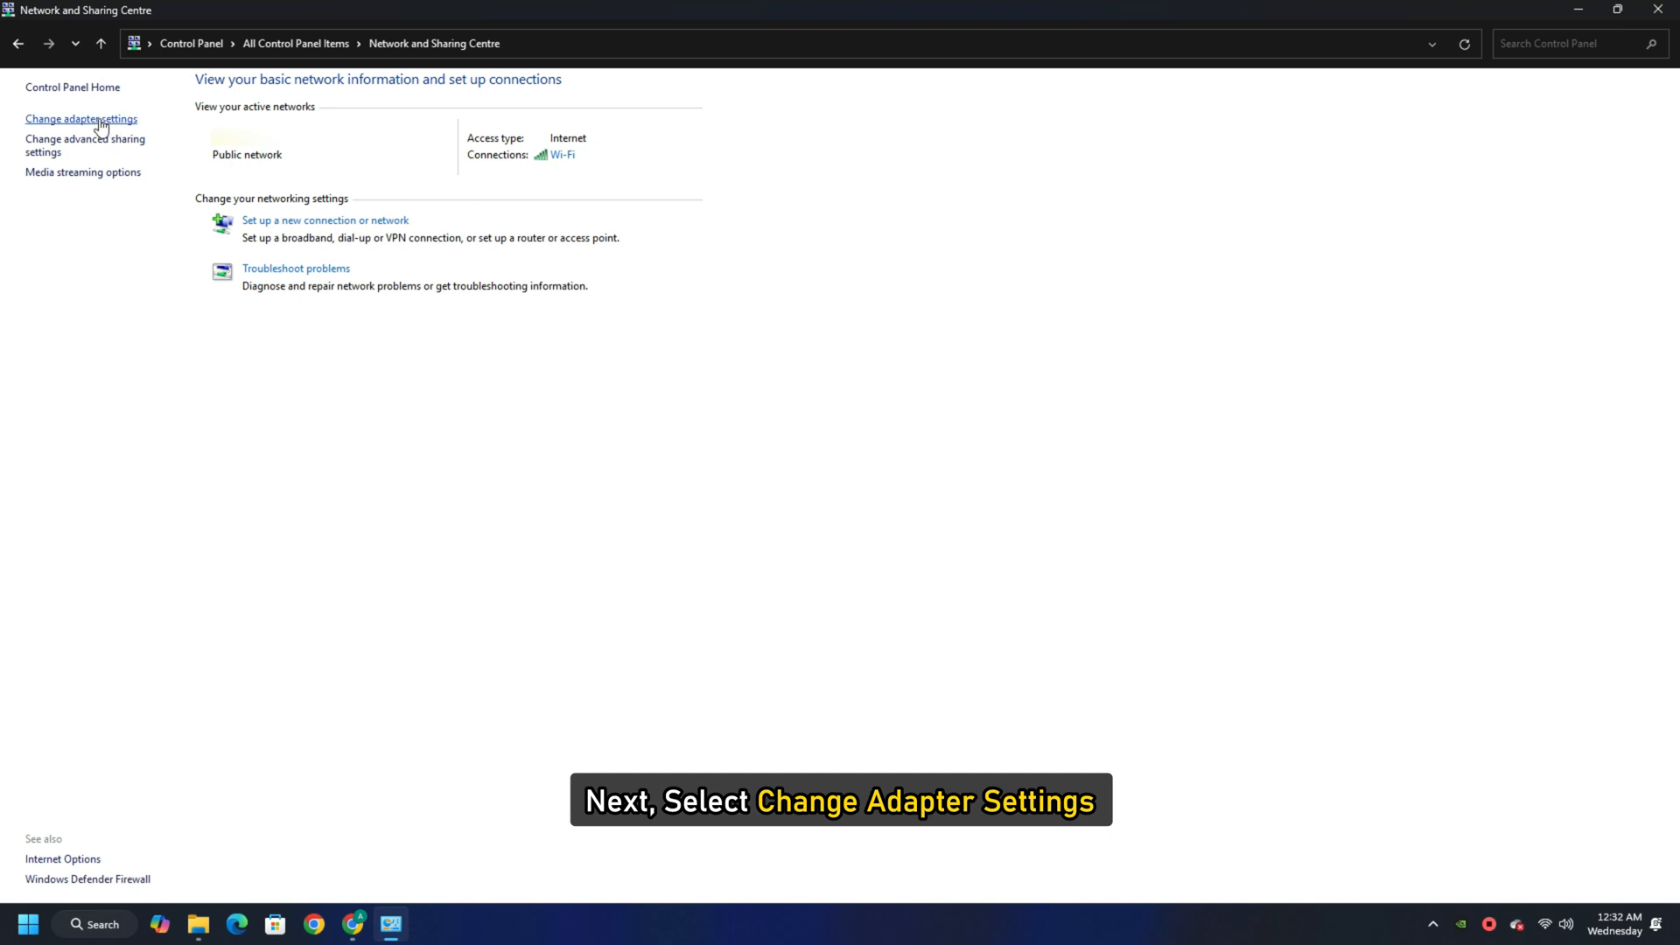
pyautogui.click(81, 119)
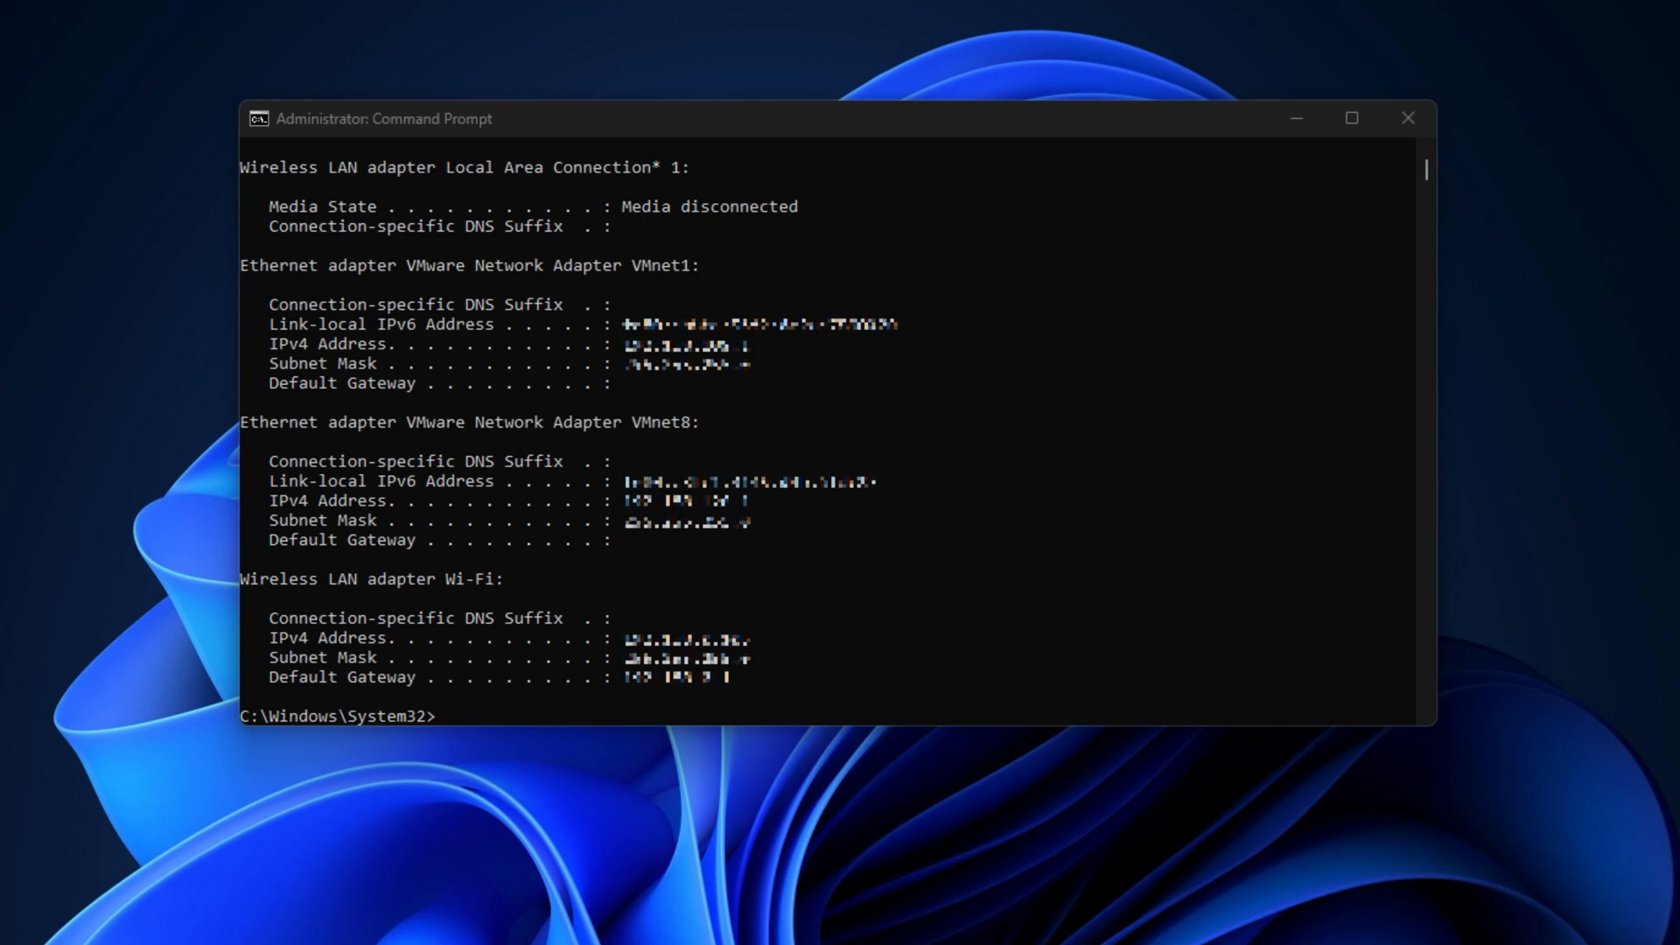
# Type a ping command targeting the router's default gateway.
pyautogui.write("ping <Router's Default Gateway>")
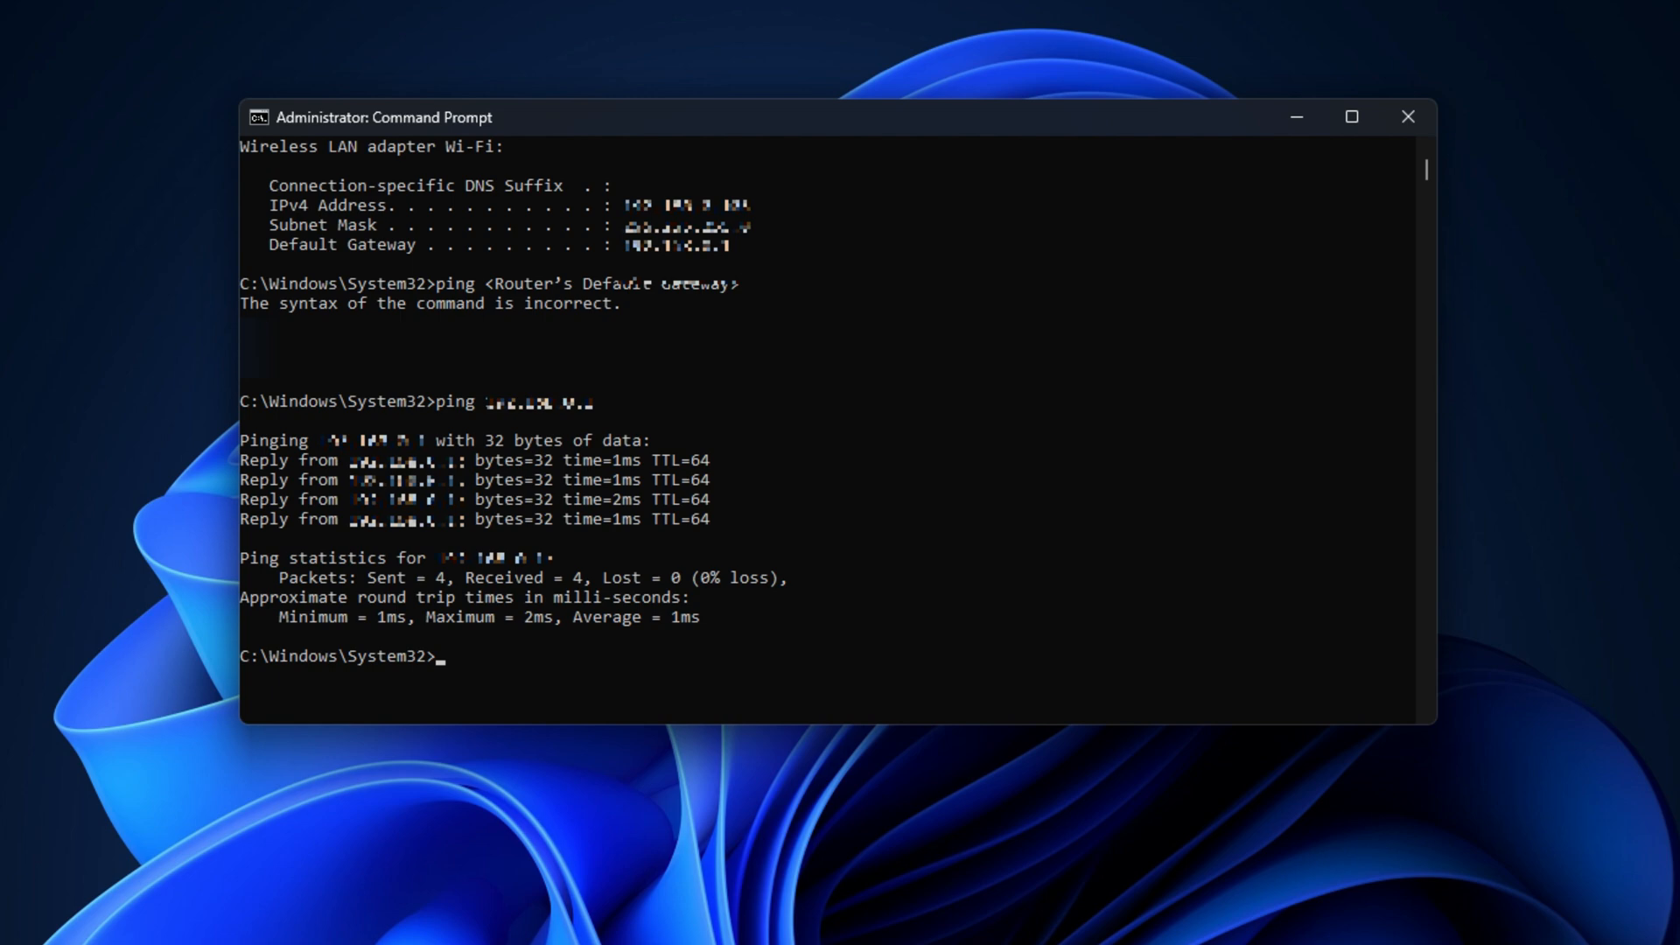
# Run the gateway ping, getting four replies with 0% packet loss.
pyautogui.click(1407, 116)
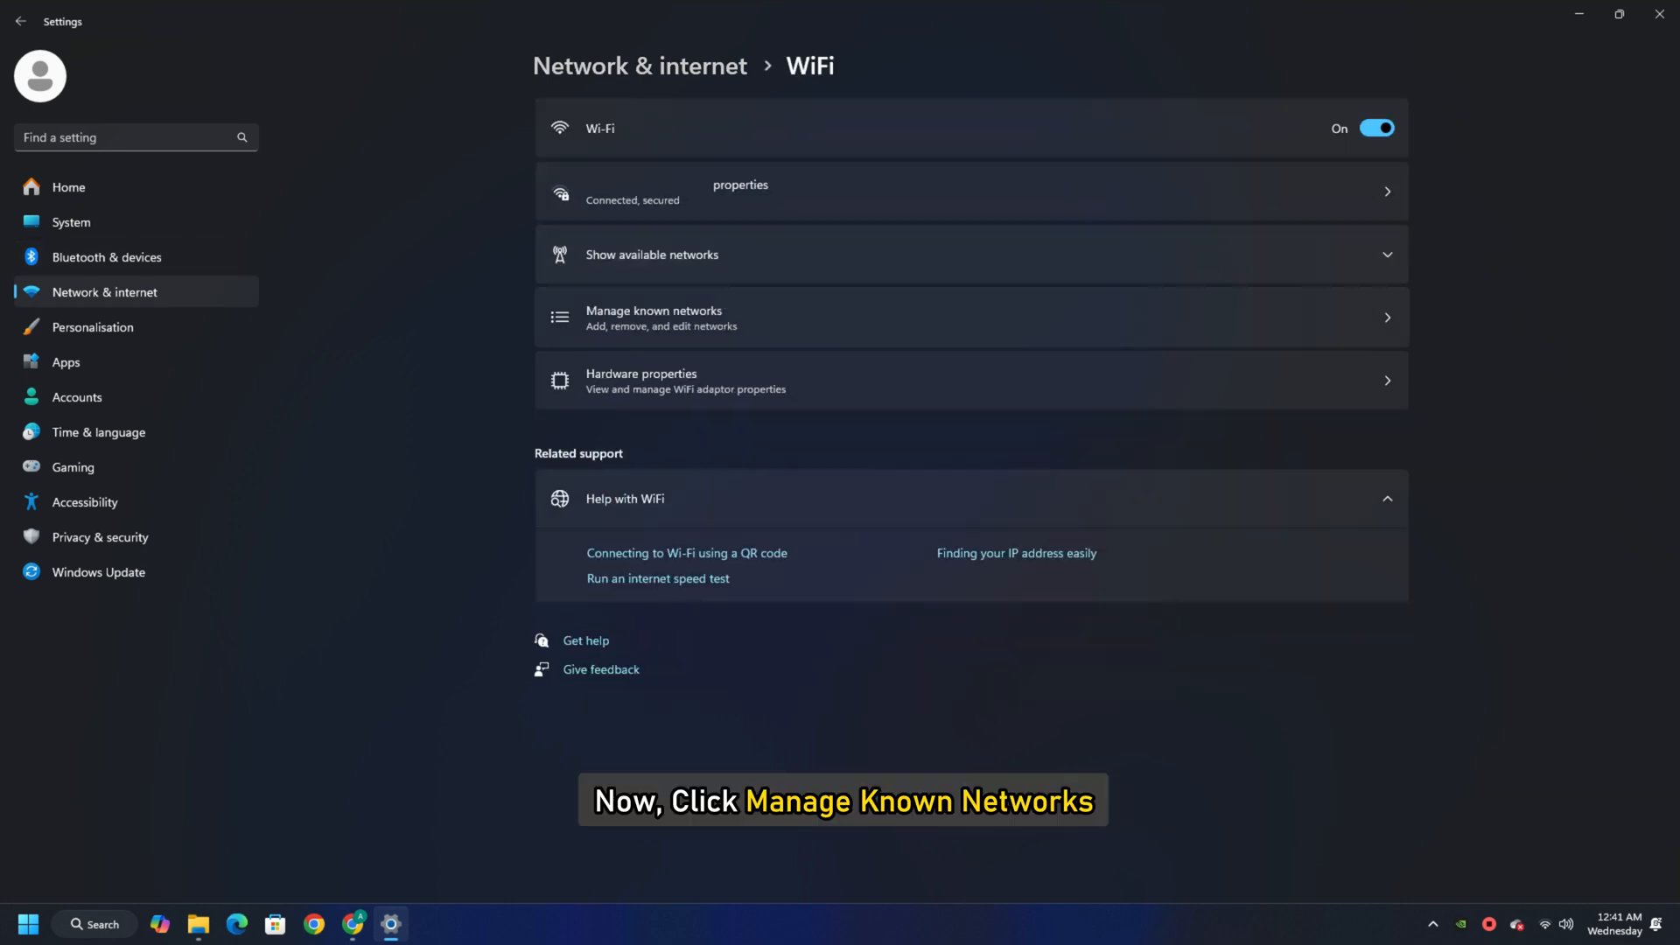
# Open Manage known networks on the Wi-Fi settings page.
pyautogui.click(654, 317)
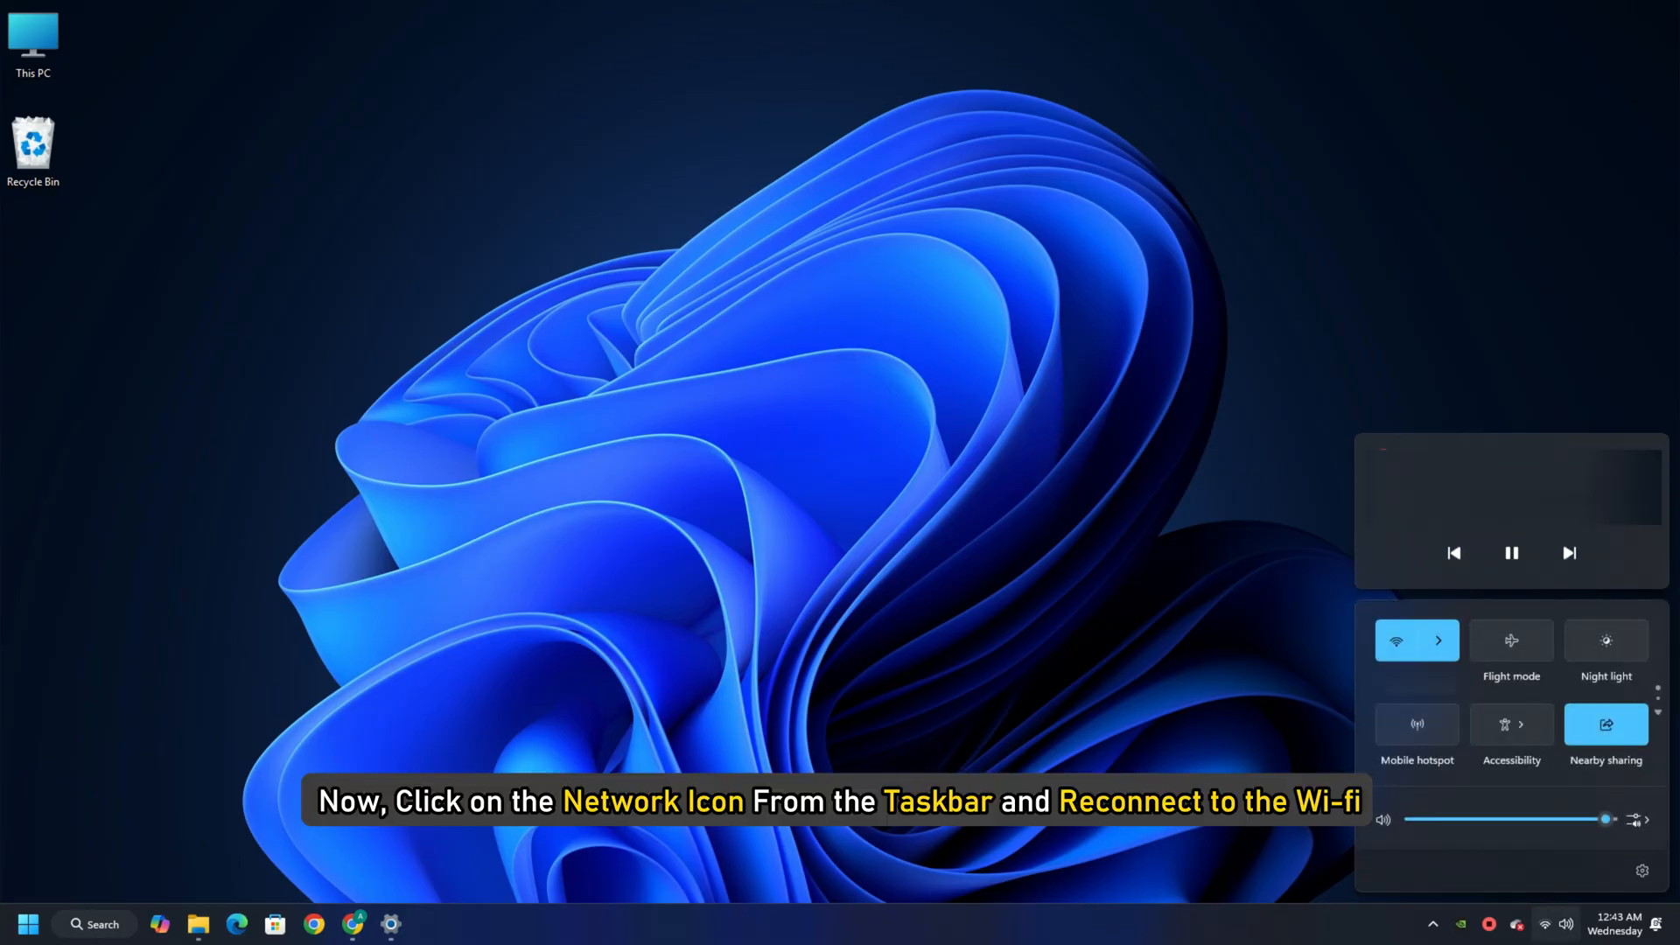
# Pause playing media and show available Wi-Fi networks from Quick Settings.
pyautogui.click(1511, 553)
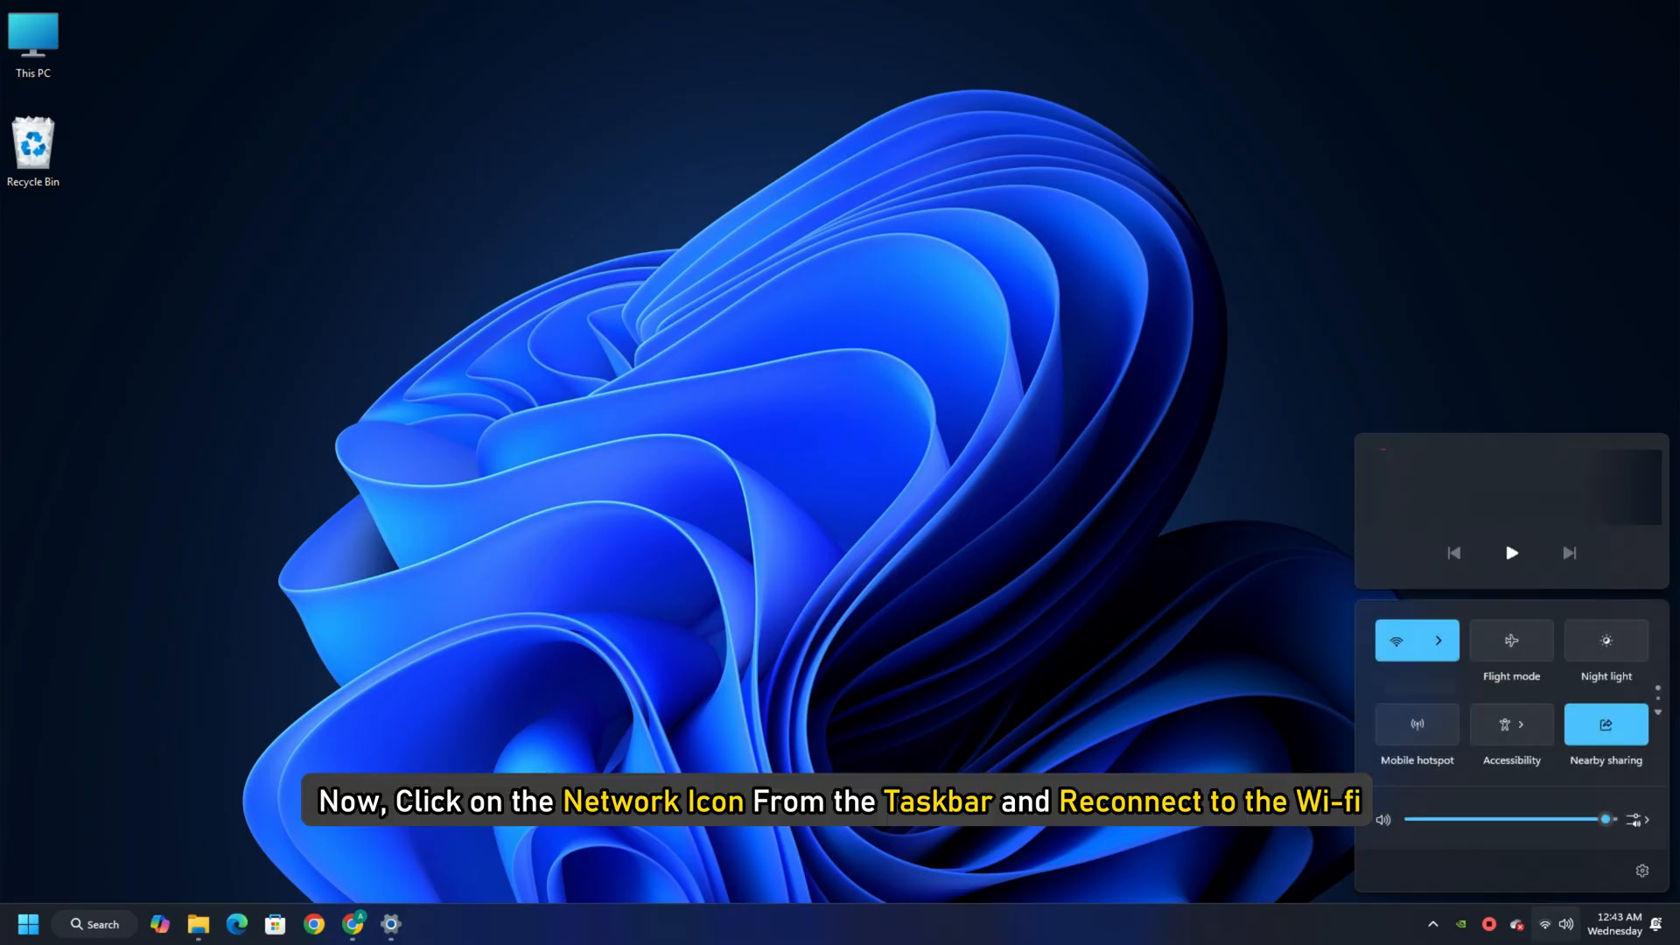
pyautogui.click(1437, 640)
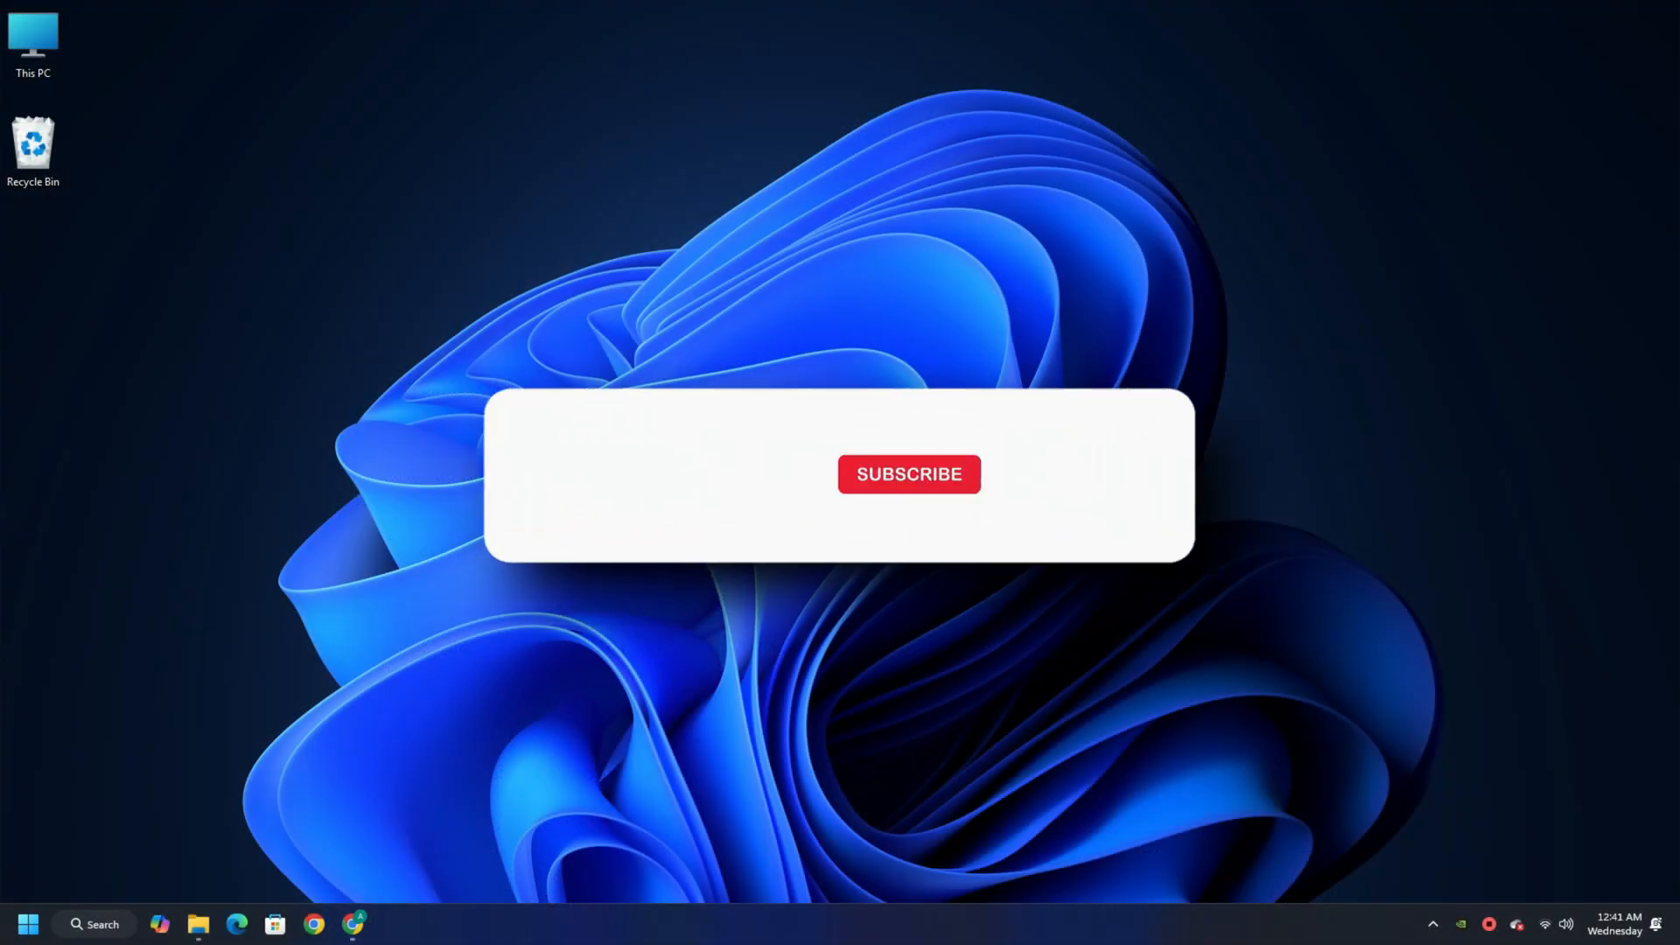
pyautogui.click(908, 473)
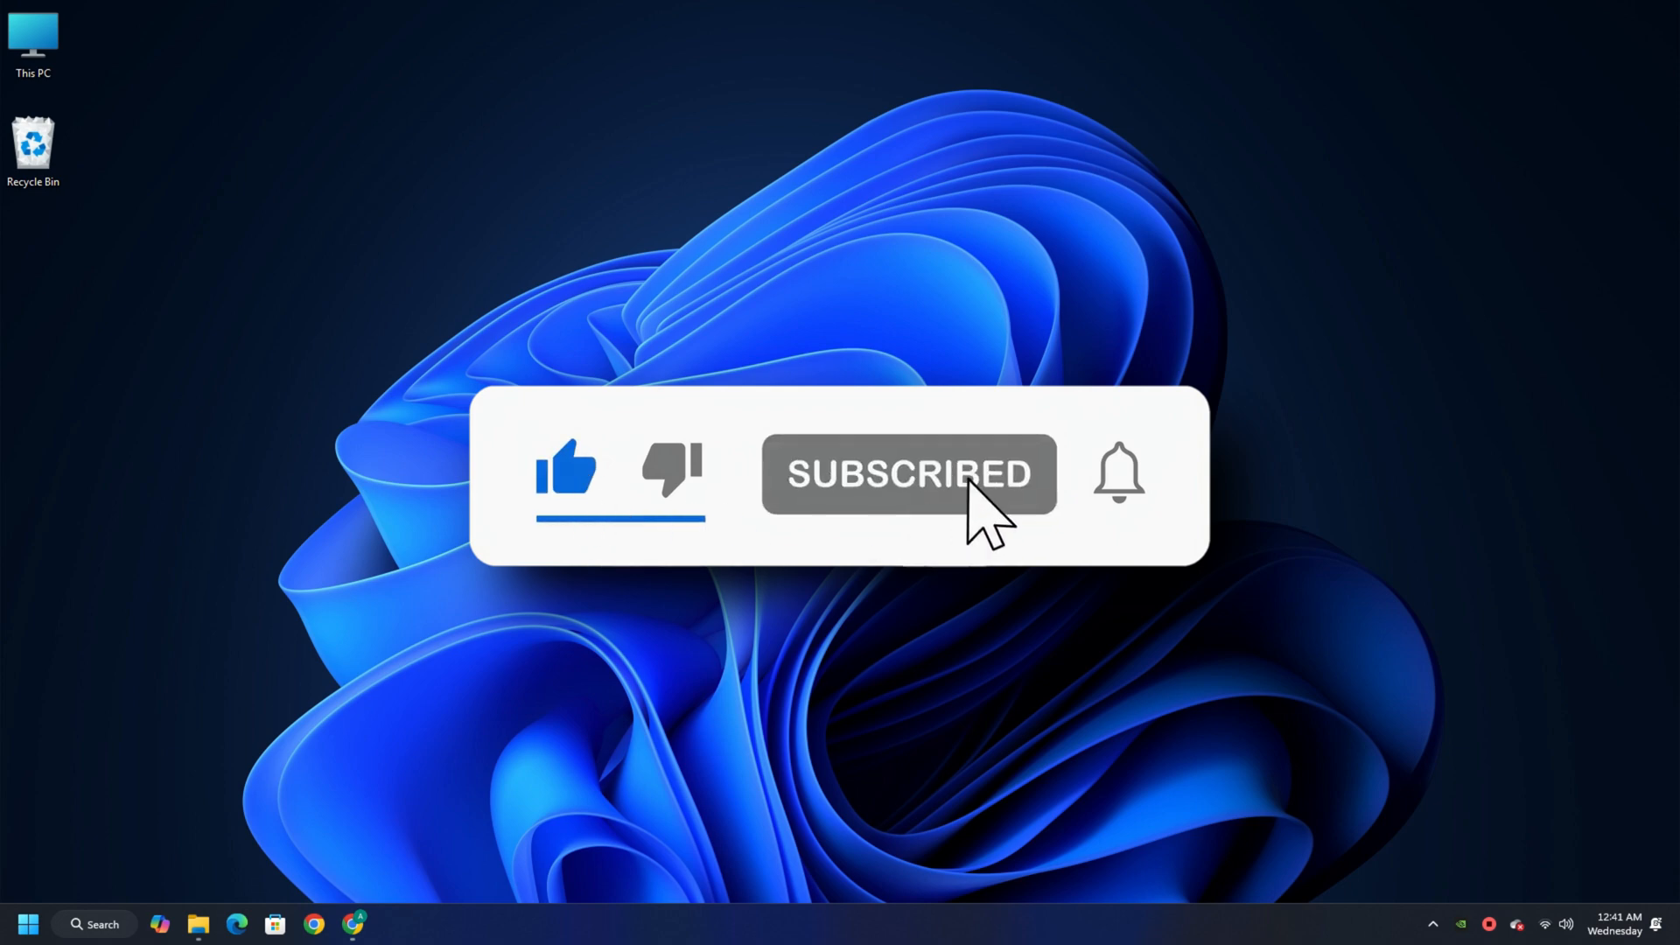